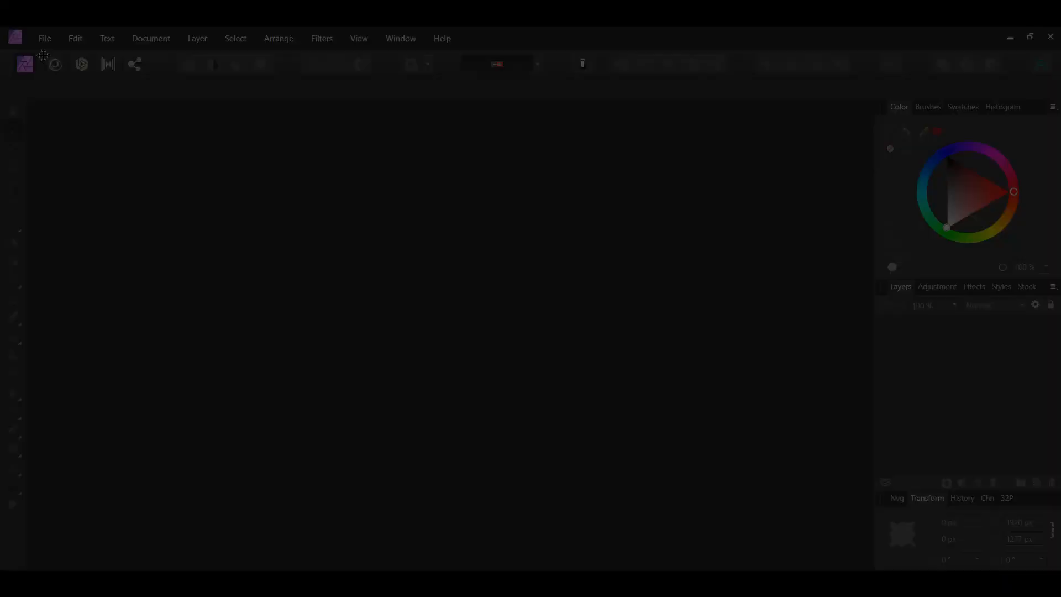
# - Open the pexels-vincent-tan photo of the man on the horse from Downloads
pyautogui.click(44, 38)
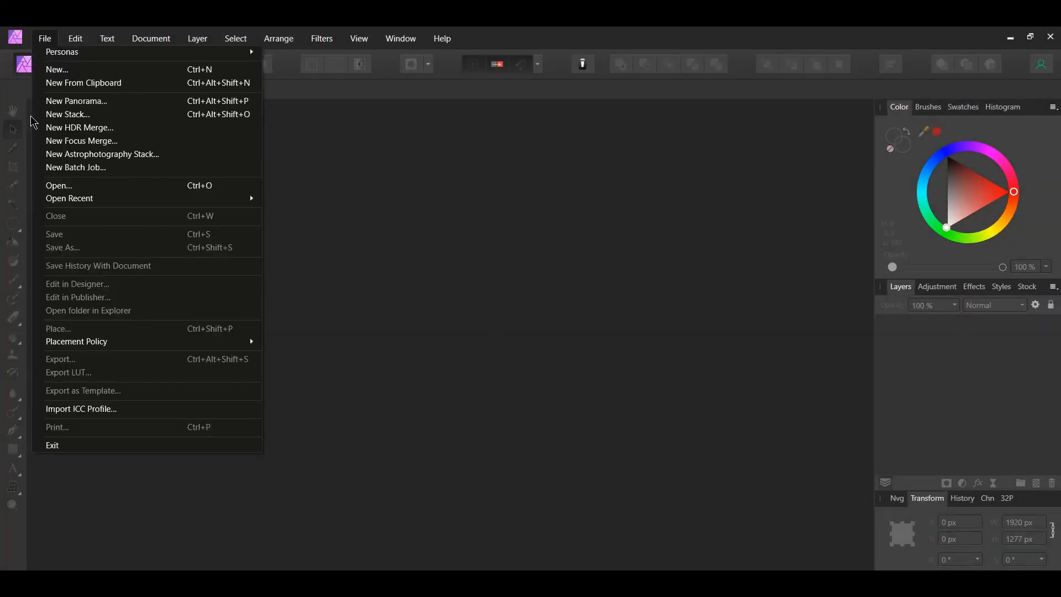
pyautogui.click(58, 185)
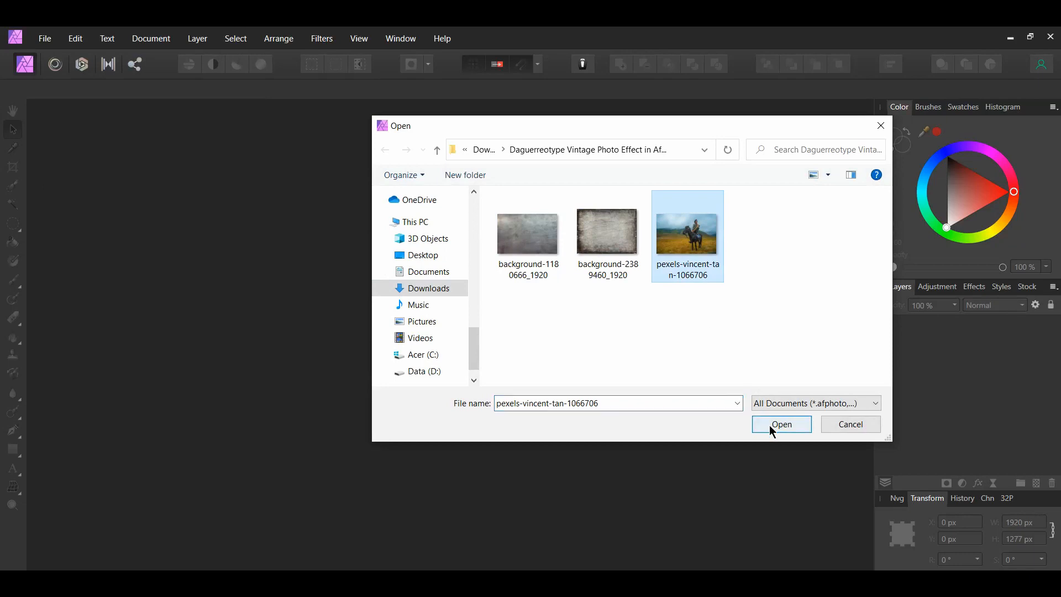
pyautogui.click(781, 424)
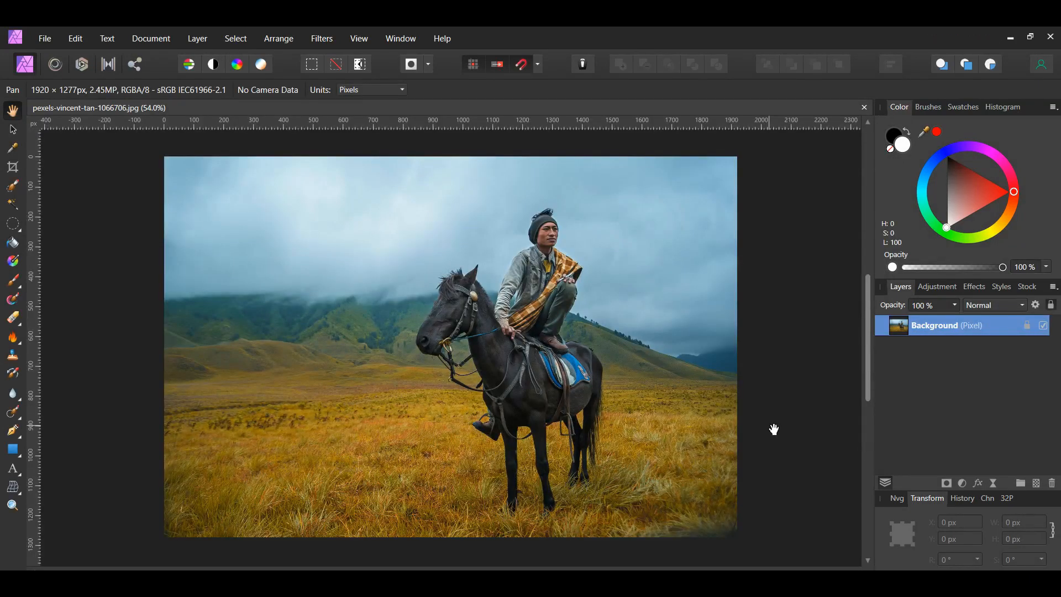
pyautogui.moveTo(1017, 517)
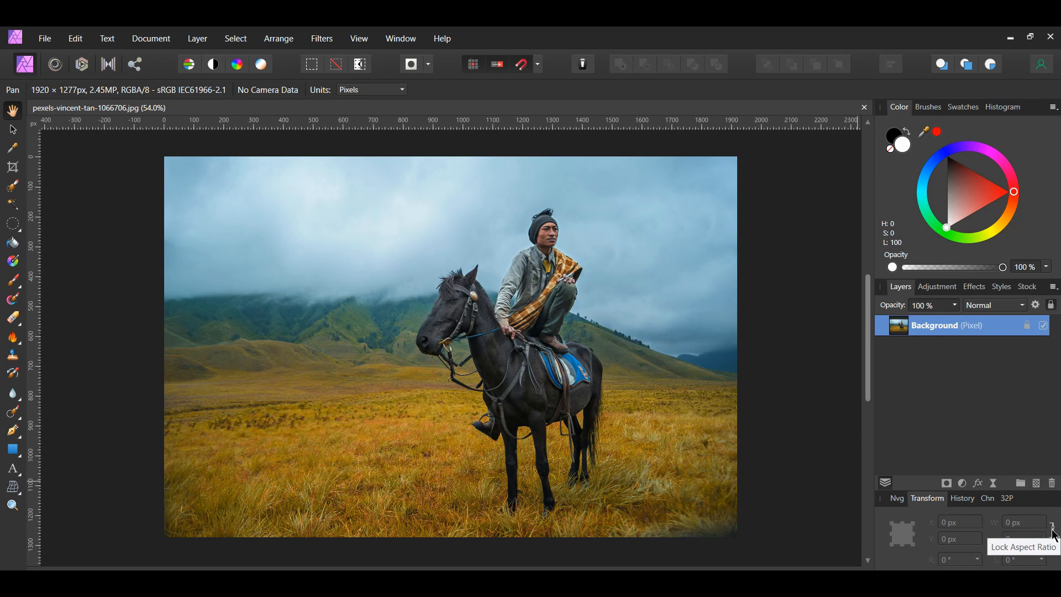
pyautogui.moveTo(800, 487)
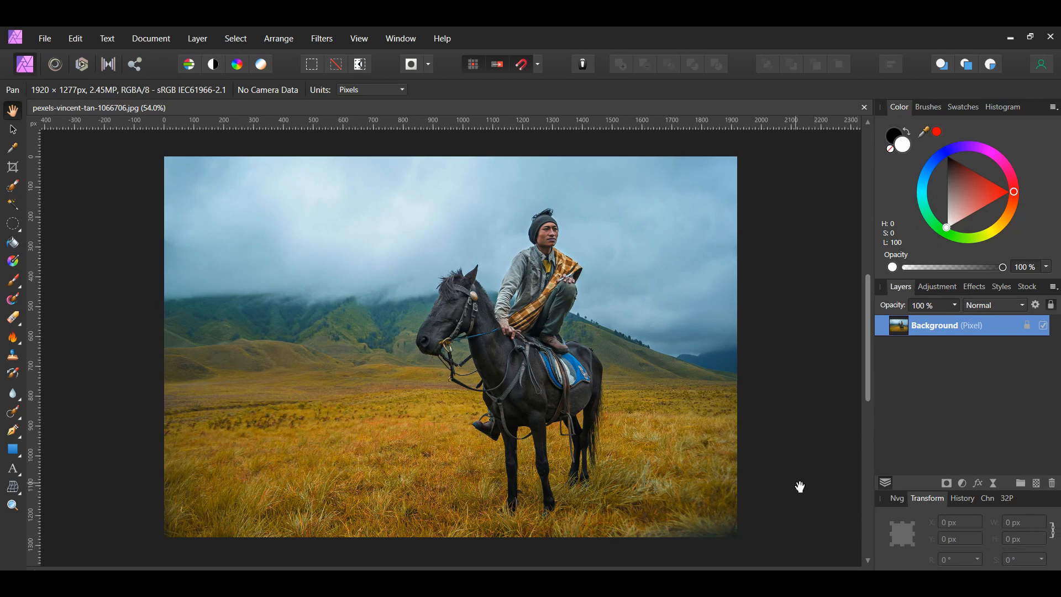
# - Enlarge the horse photo layer with the Move Tool so it overflows the canvas edges
pyautogui.press('v')
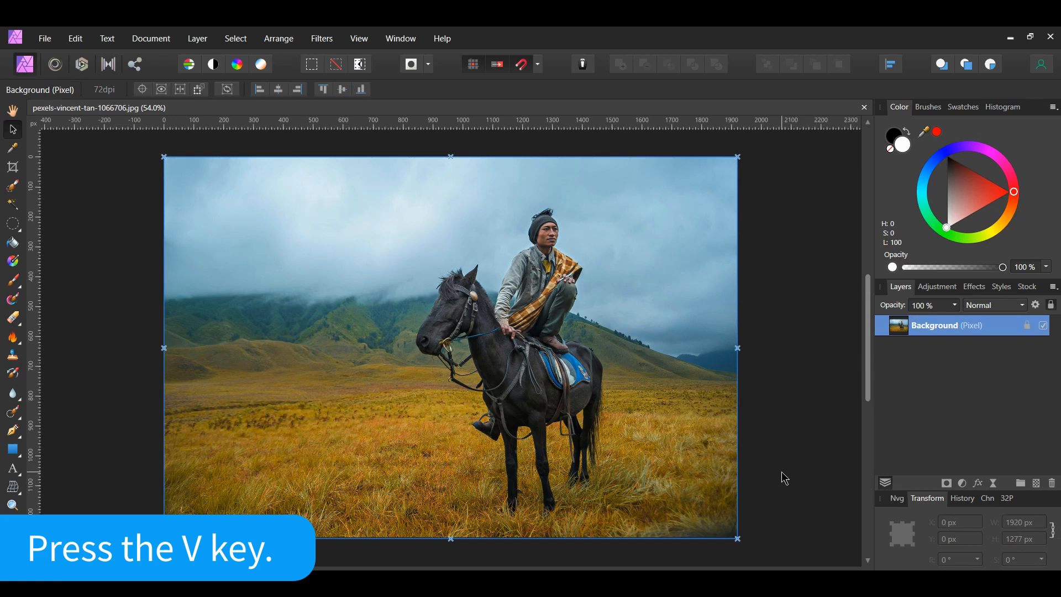
pyautogui.press('v')
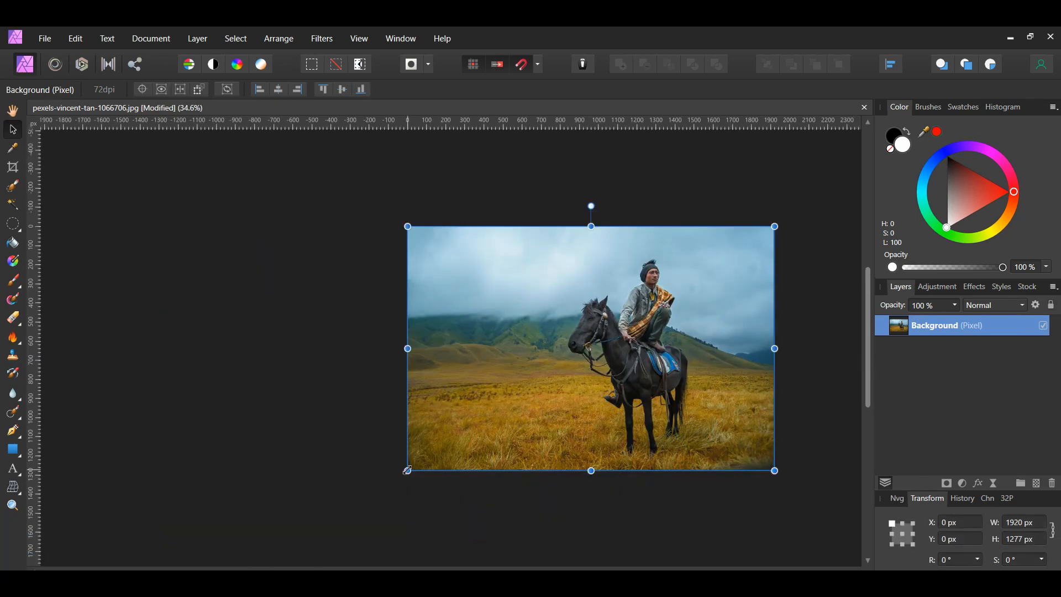
pyautogui.moveTo(408, 225); pyautogui.dragTo(353, 209)
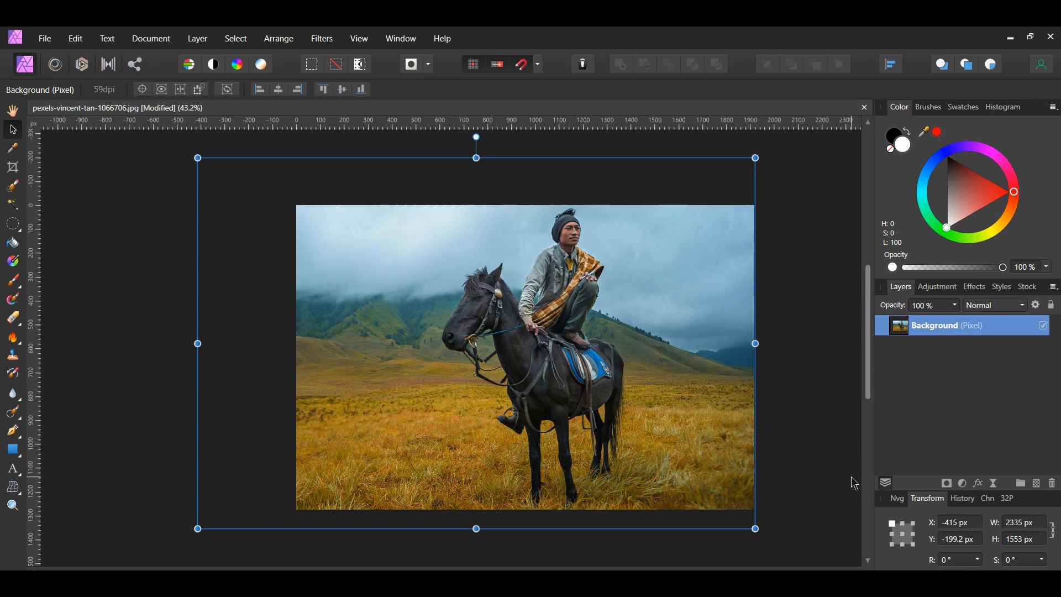
pyautogui.click(44, 38)
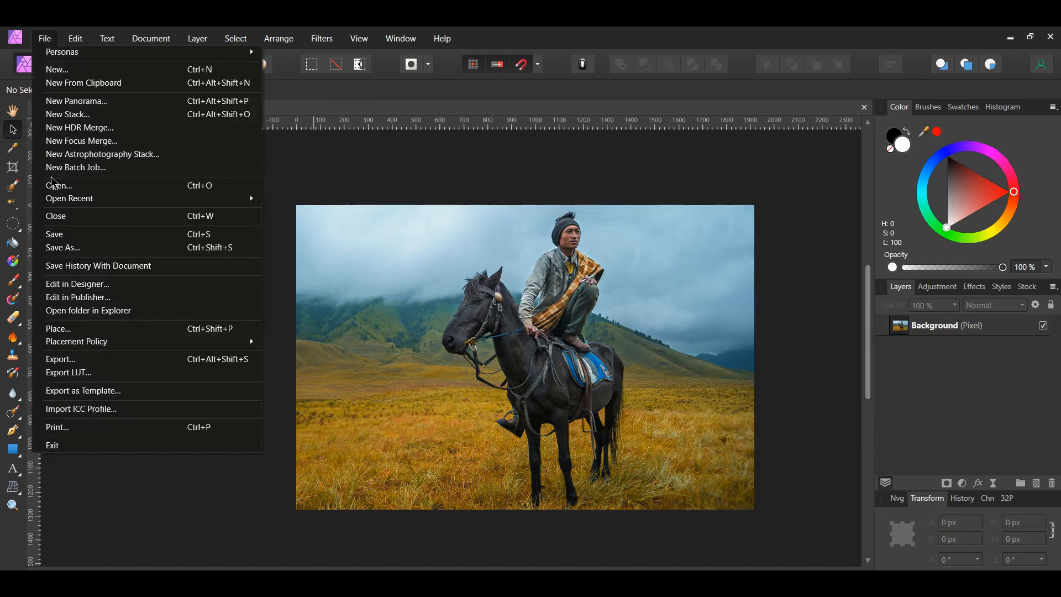
# - Open both scratched plate textures and bring them into the horse document as hidden layers
pyautogui.click(60, 186)
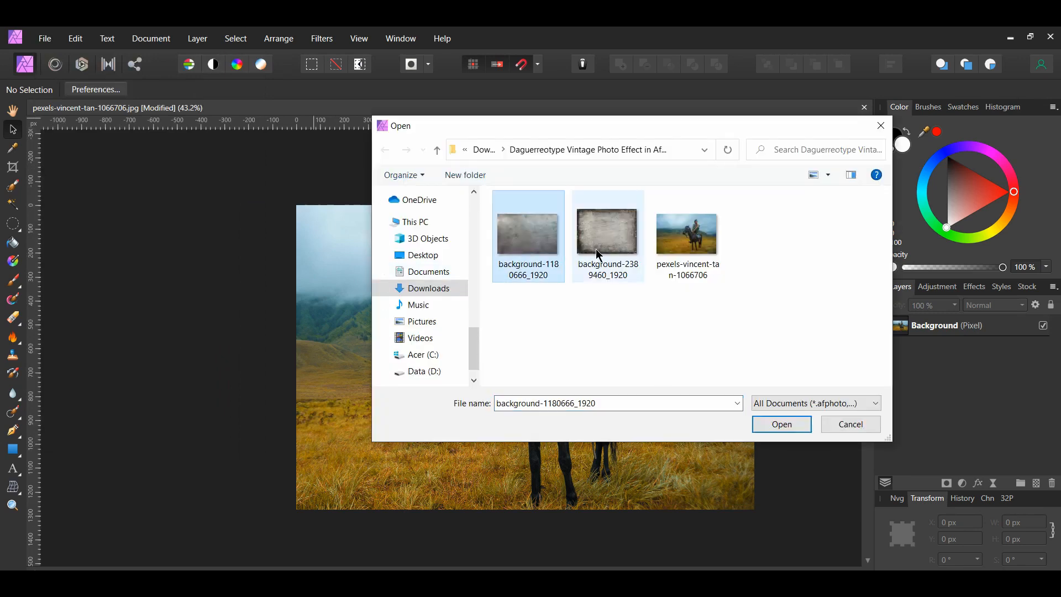
pyautogui.click(782, 424)
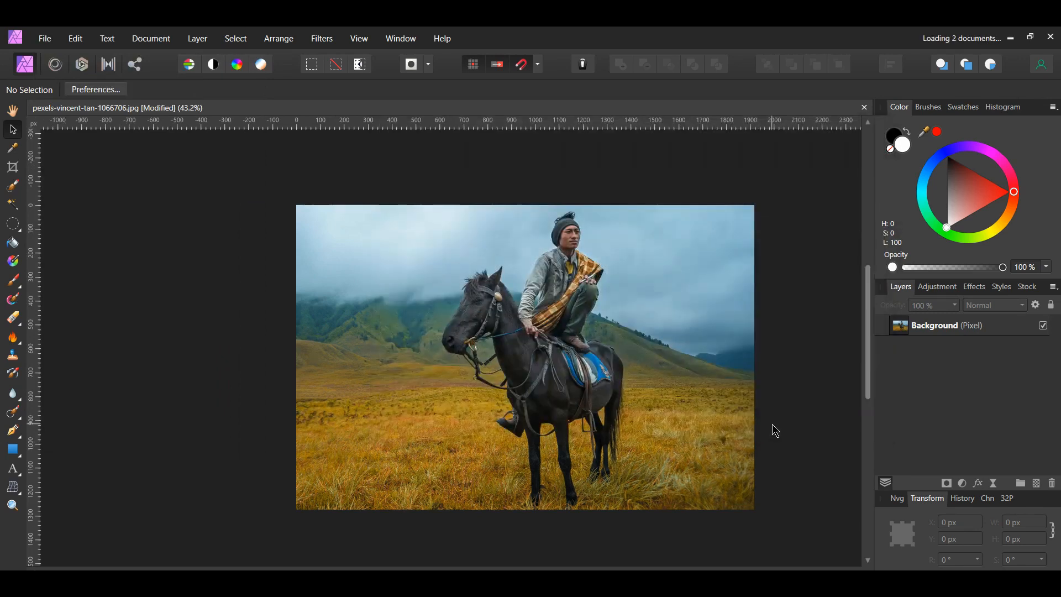
pyautogui.click(378, 108)
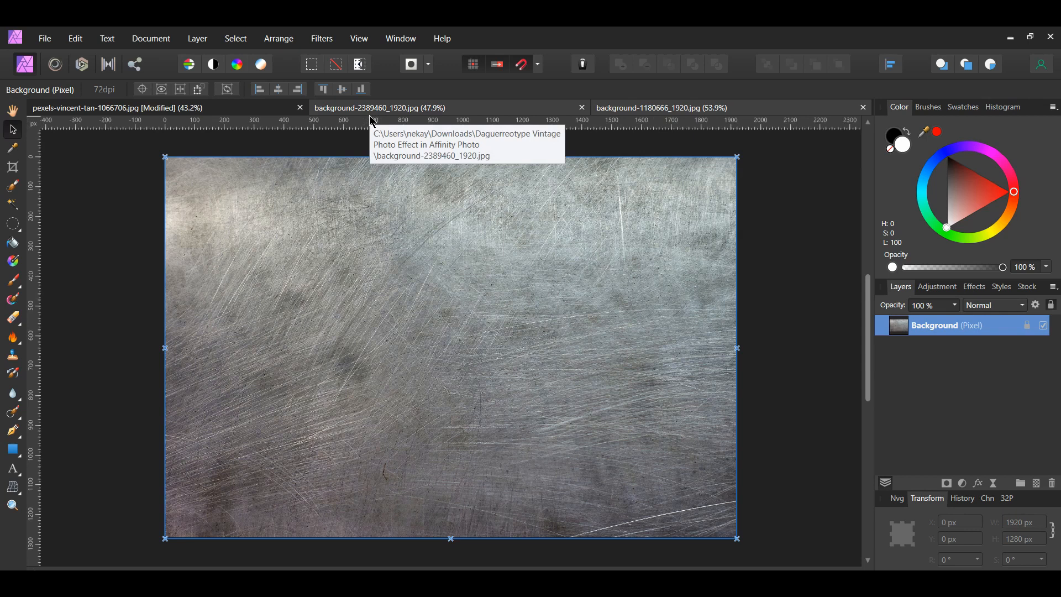
pyautogui.click(111, 108)
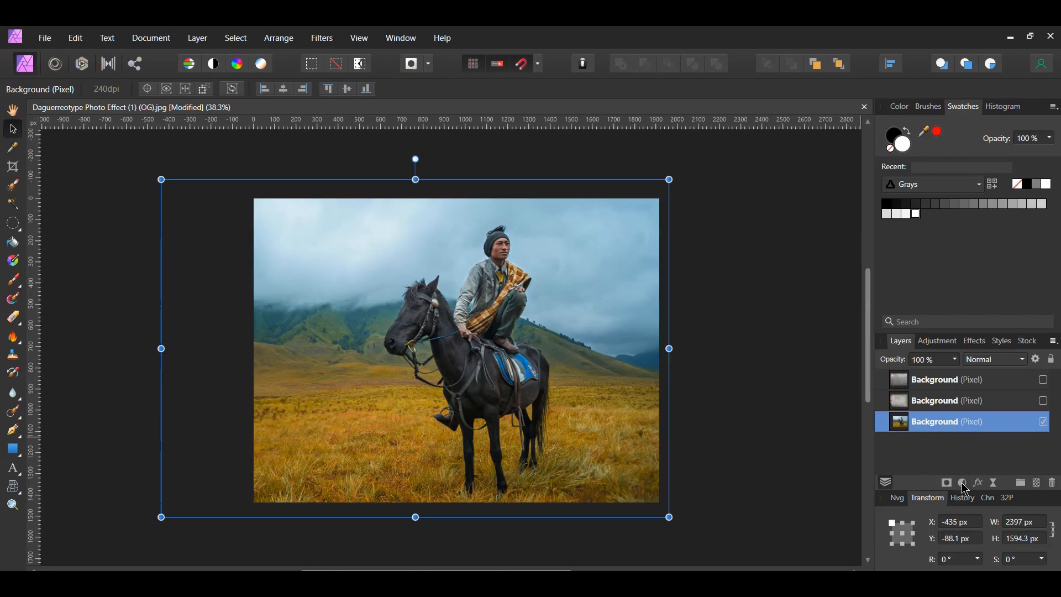
# - Add a Black and White adjustment to the horse photo and show the grungy plate texture
pyautogui.click(962, 482)
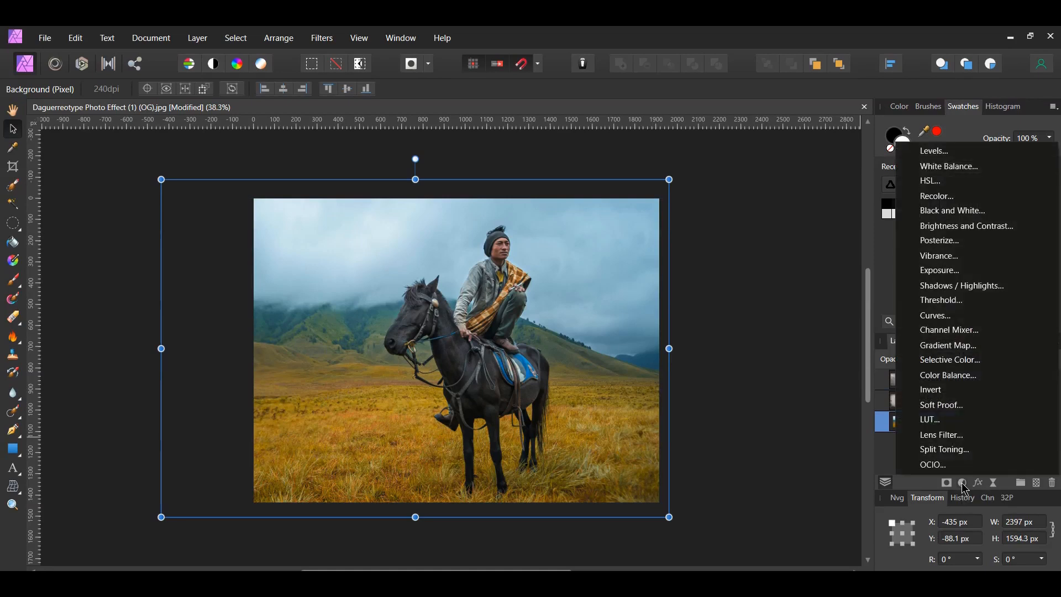
pyautogui.click(953, 210)
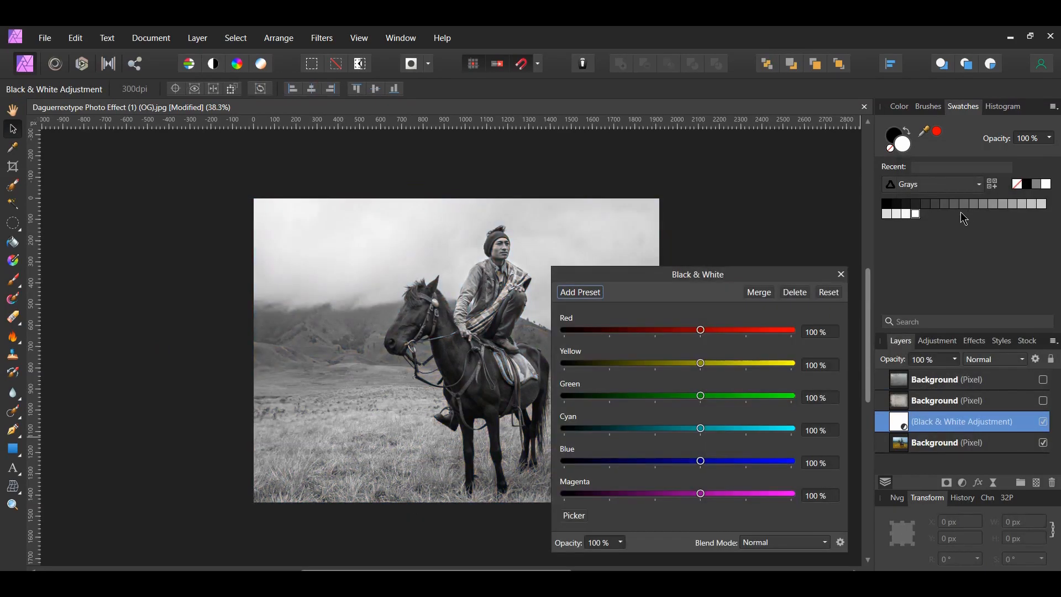
pyautogui.click(841, 274)
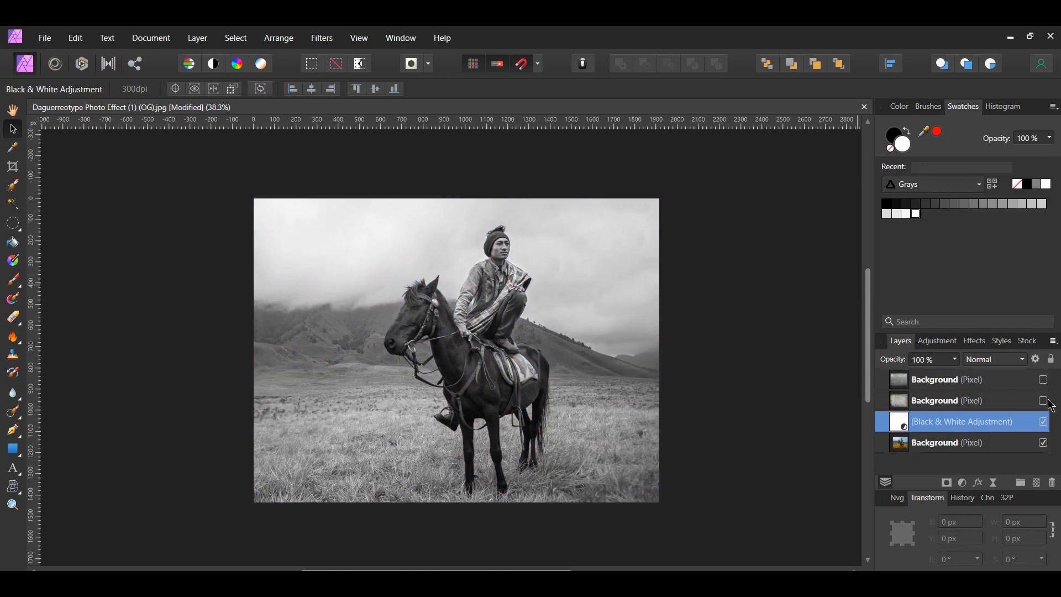
pyautogui.click(1043, 402)
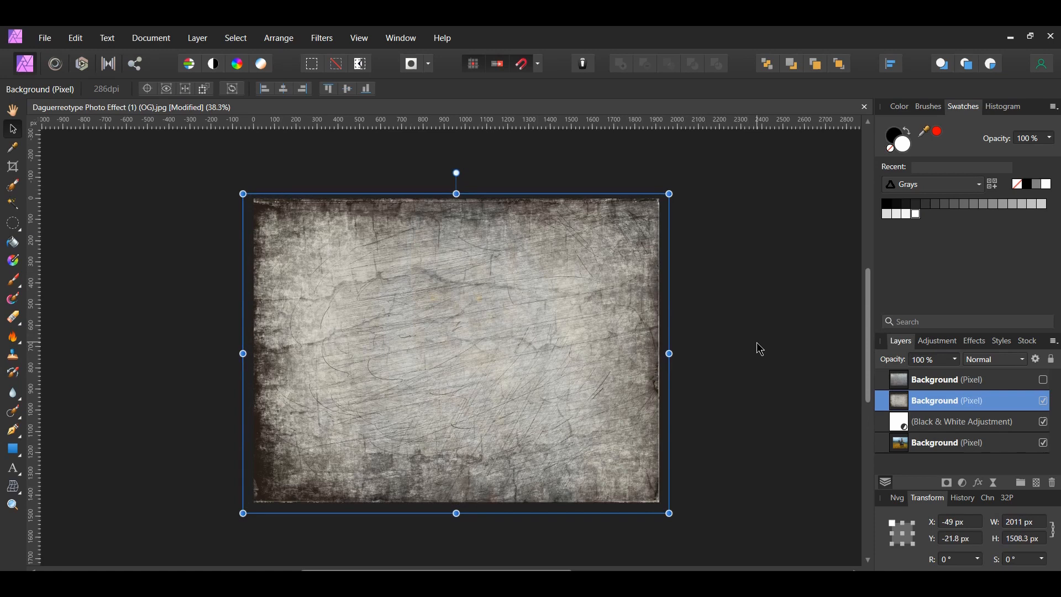
pyautogui.moveTo(760, 354)
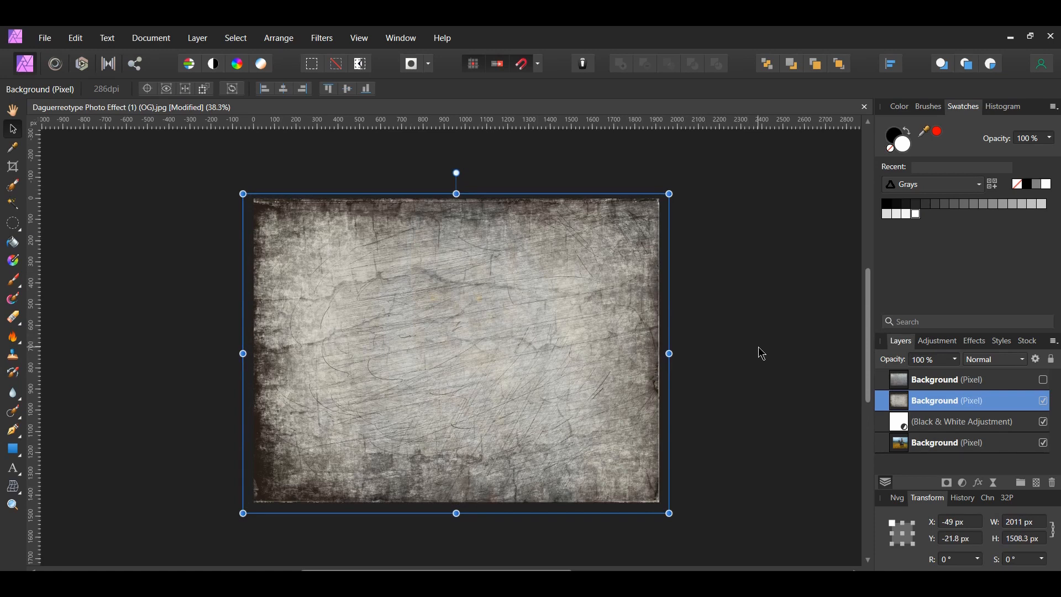
# - Set the grungy plate texture to Soft Light and toggle it to compare the result
pyautogui.click(995, 359)
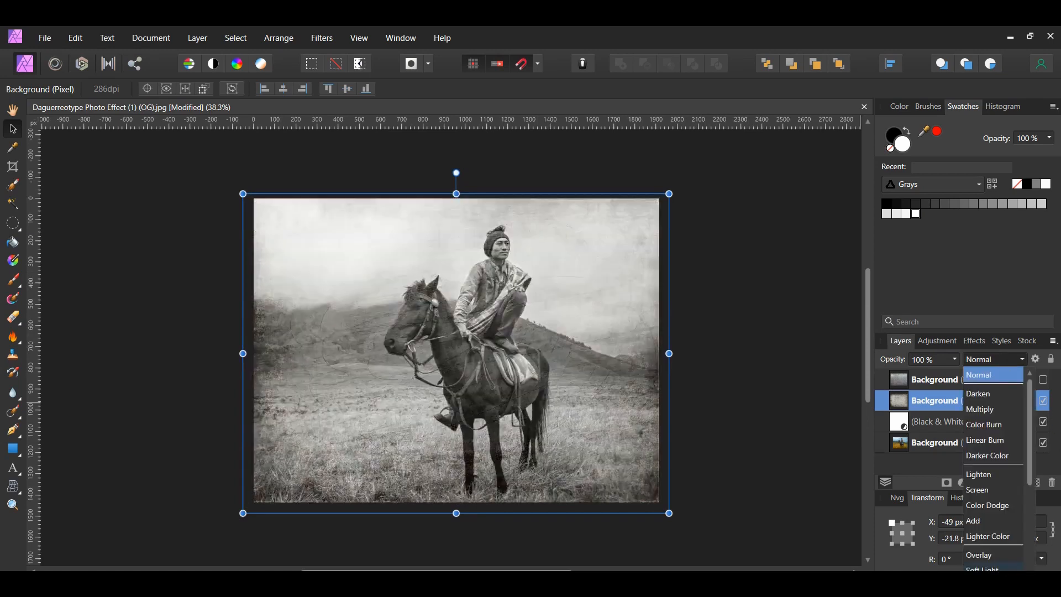
pyautogui.click(990, 569)
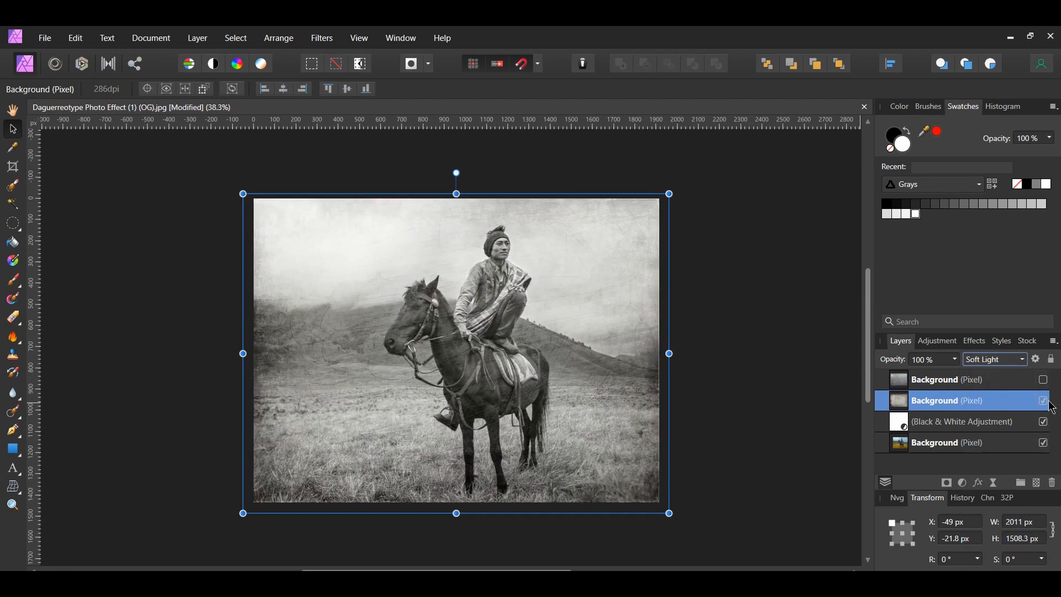
pyautogui.click(1043, 400)
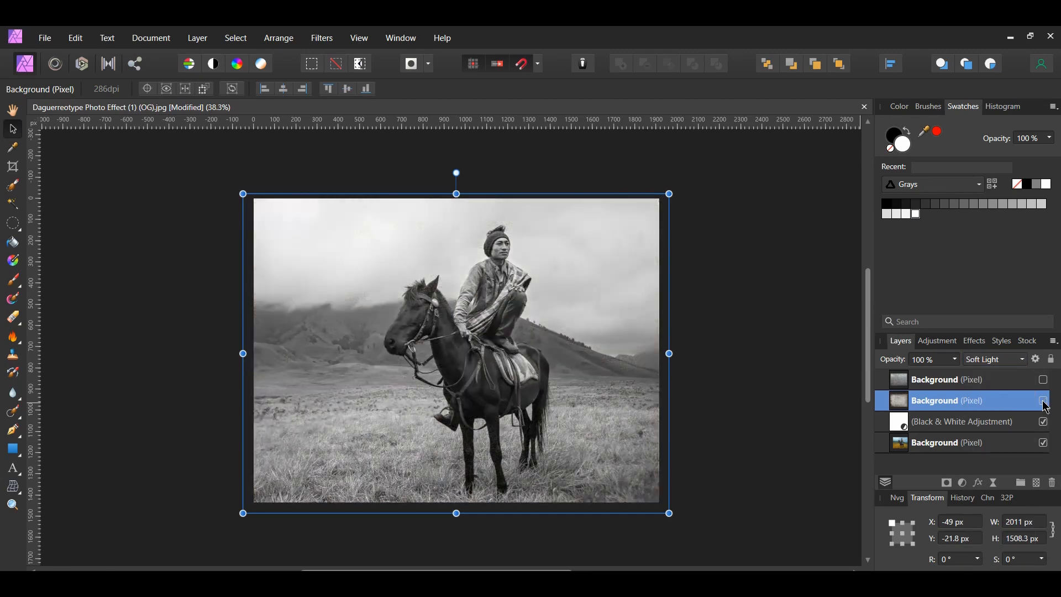
pyautogui.click(1043, 401)
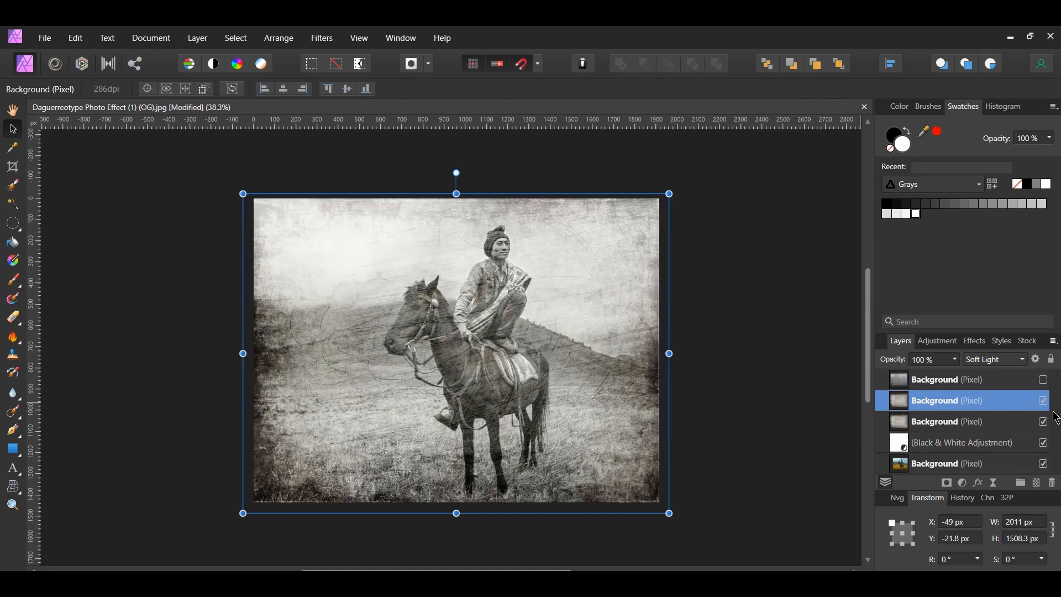
# - Set the duplicated texture copy to Multiply blending and toggle it to compare
pyautogui.click(1021, 359)
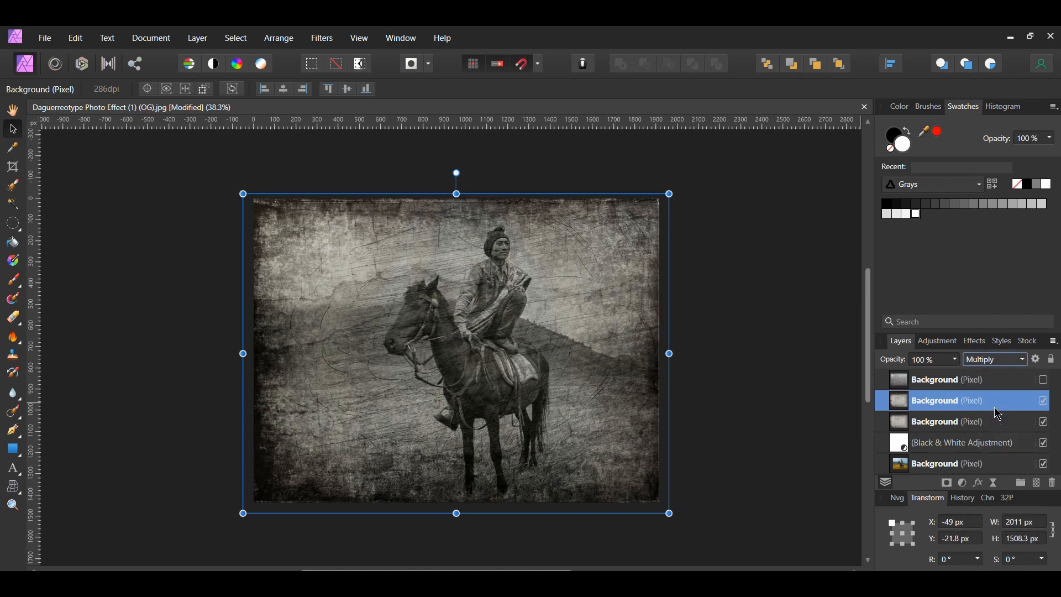
pyautogui.click(1042, 400)
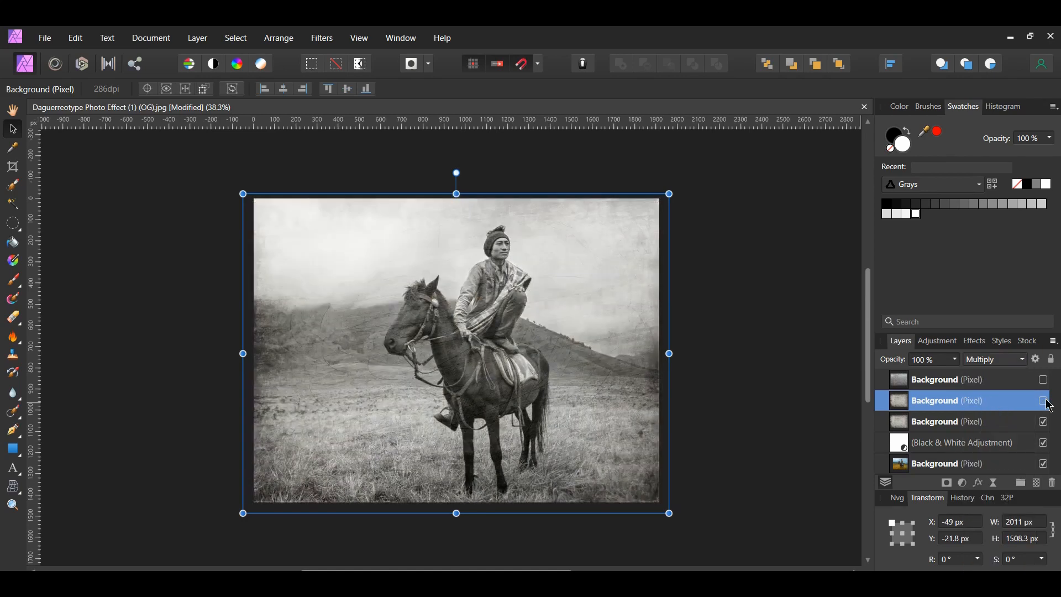
pyautogui.click(1042, 401)
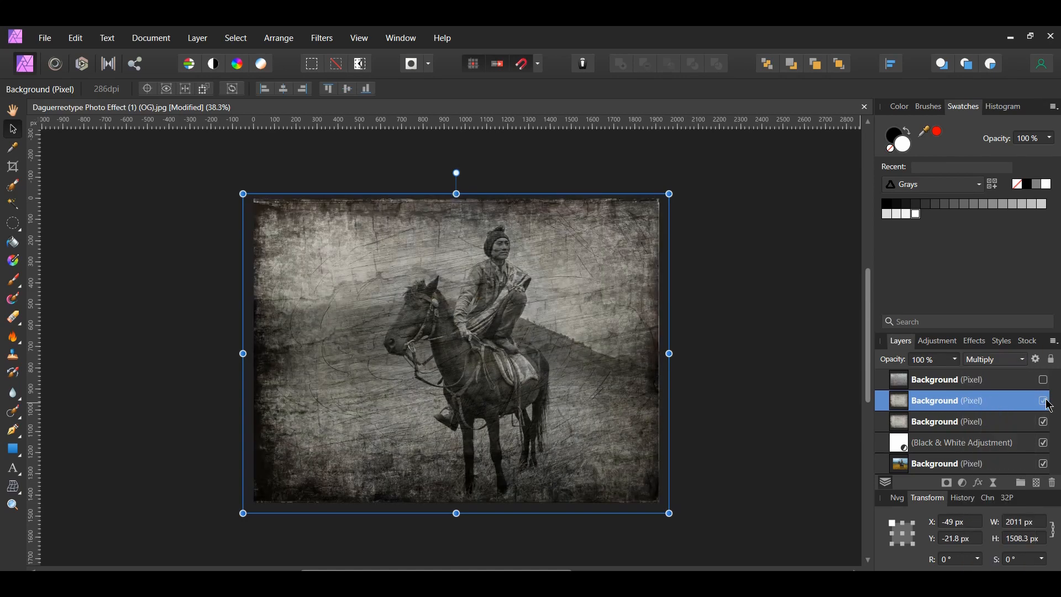
# - Add a layer mask to the Multiply scratch texture layer
pyautogui.click(1042, 402)
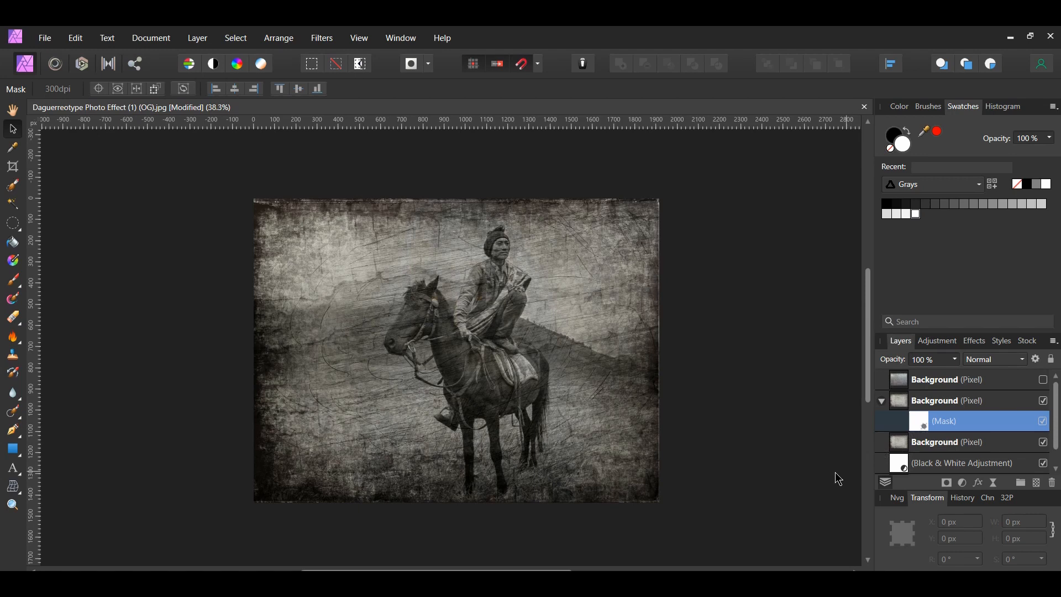
pyautogui.moveTo(825, 484)
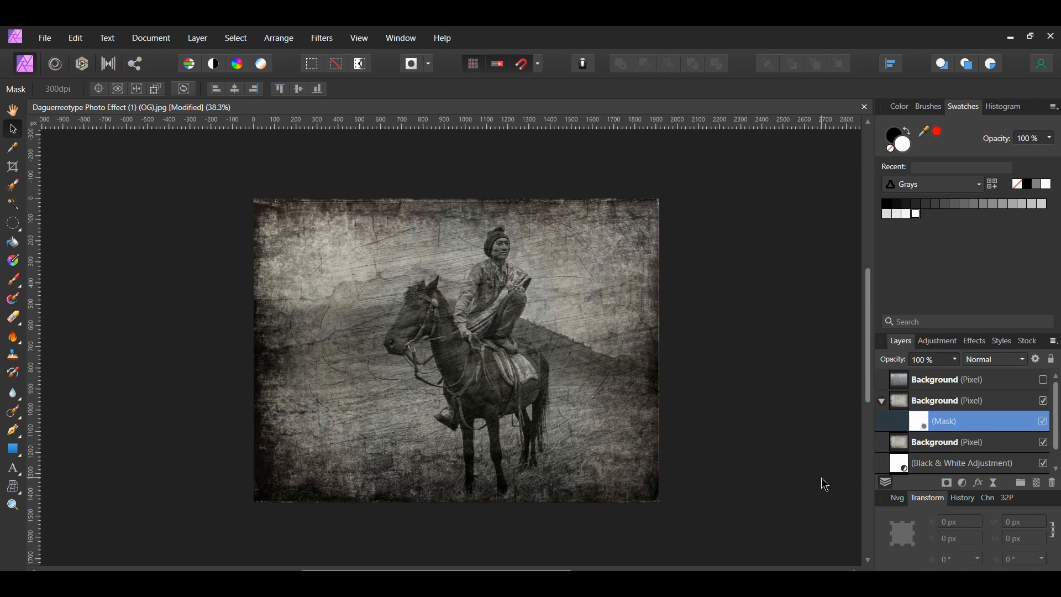
# - Select the Paint Brush with the Basic soft 256 px preset, targeting the mask
pyautogui.click(13, 278)
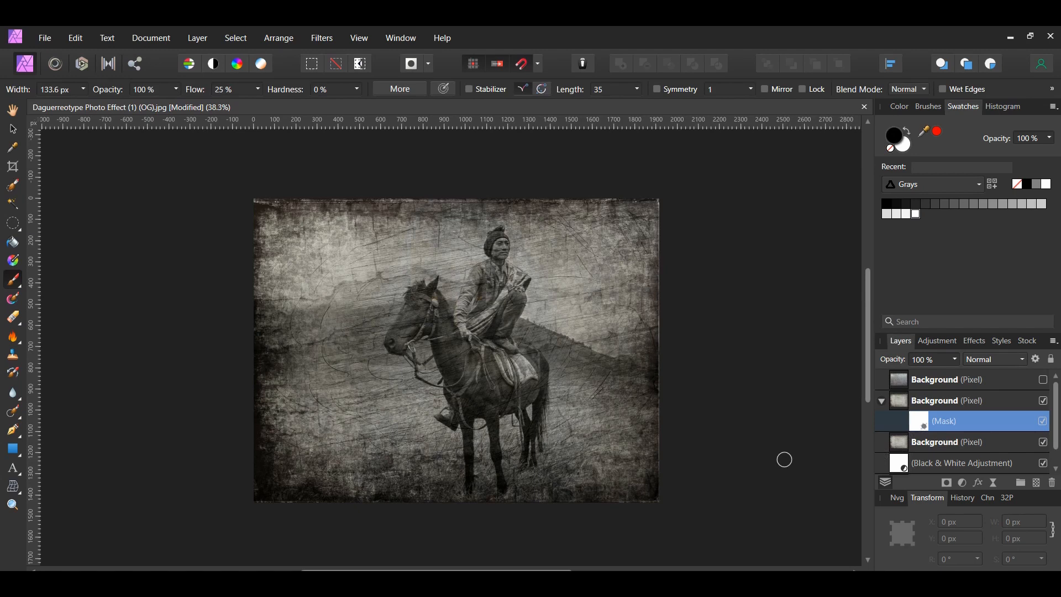
pyautogui.click(929, 107)
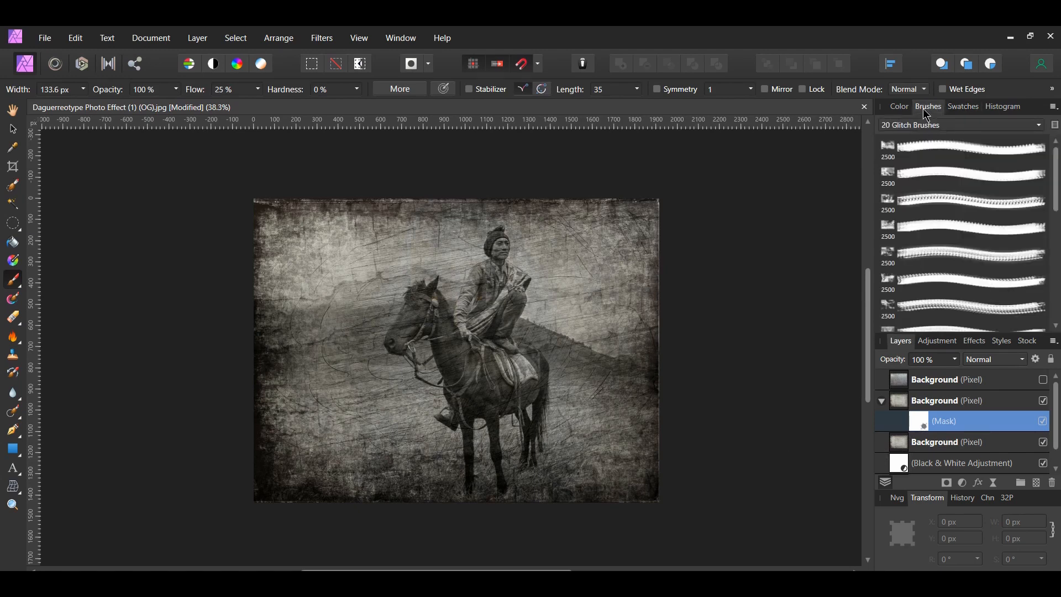
pyautogui.click(959, 125)
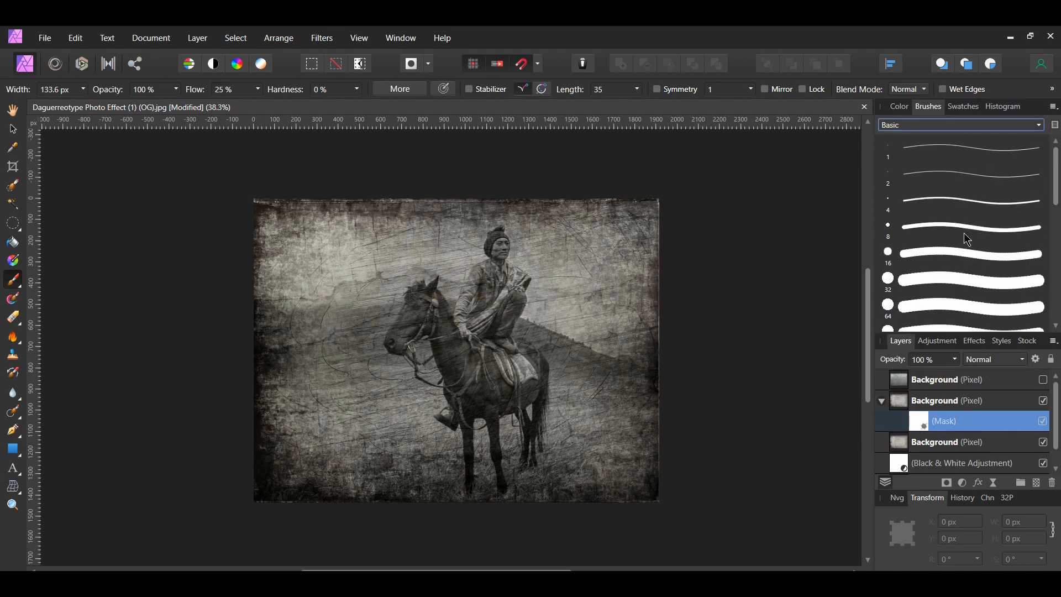
pyautogui.scroll(-3)
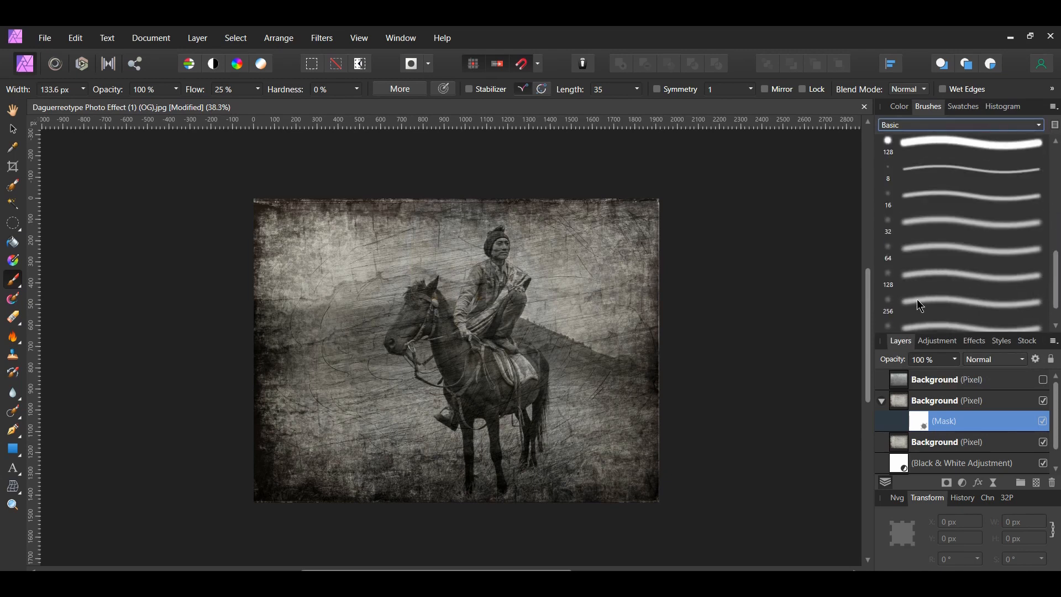
pyautogui.click(961, 302)
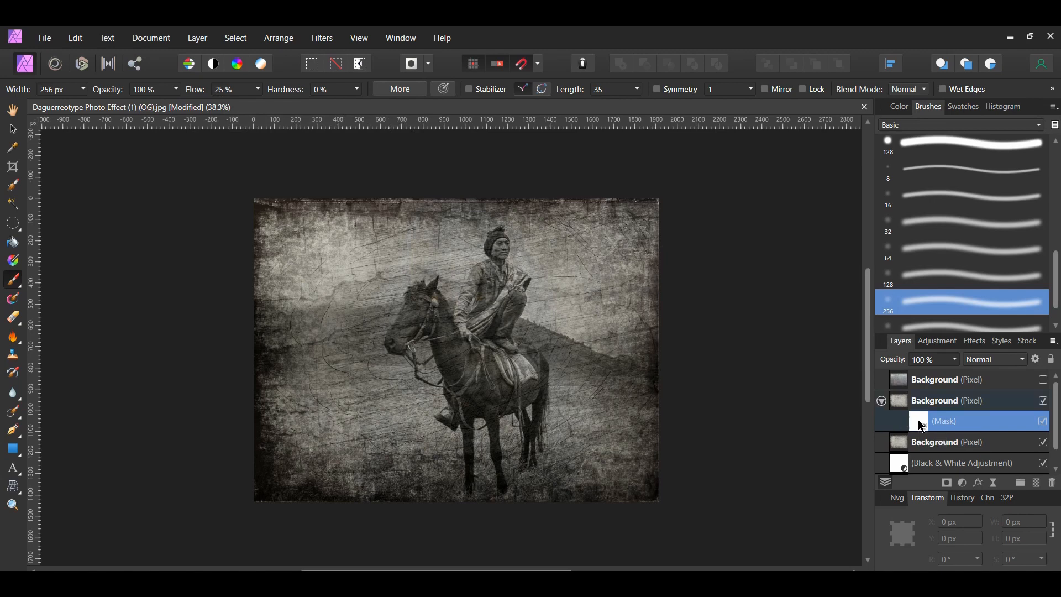
pyautogui.click(963, 107)
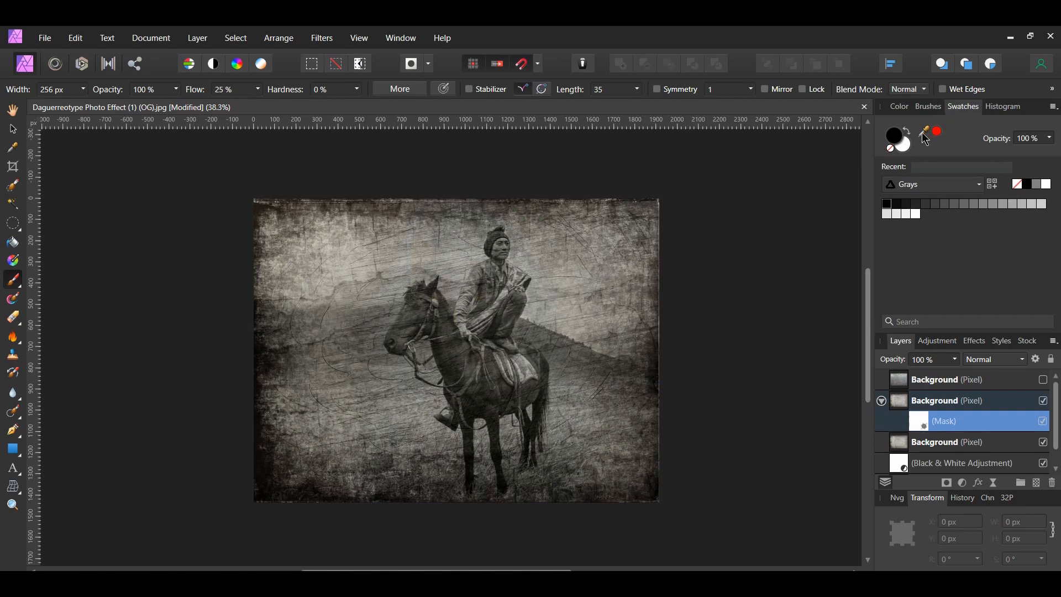
pyautogui.moveTo(701, 330)
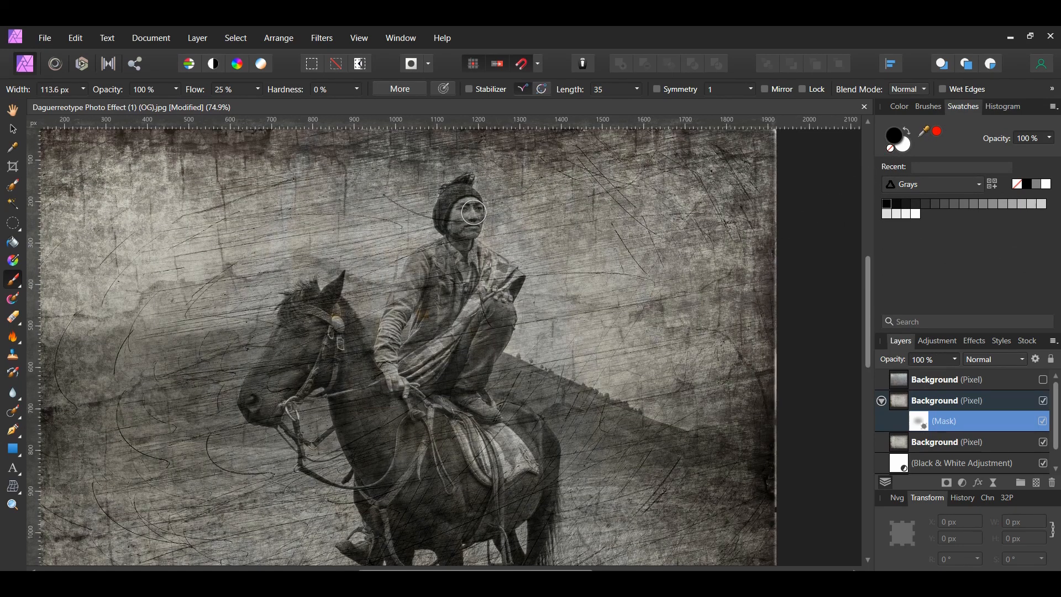
# - Brush black over the rider on the mask to clear the texture from his face and body
pyautogui.moveTo(474, 213); pyautogui.dragTo(466, 221)
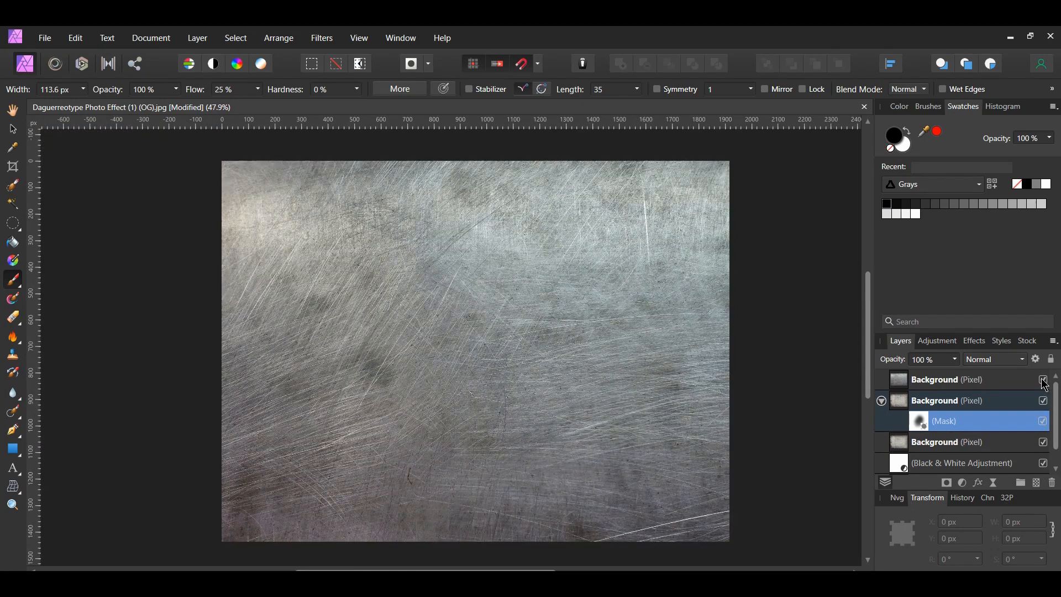
# - Show the top metal plate texture and blend it in Screen mode at 40% opacity
pyautogui.click(1022, 358)
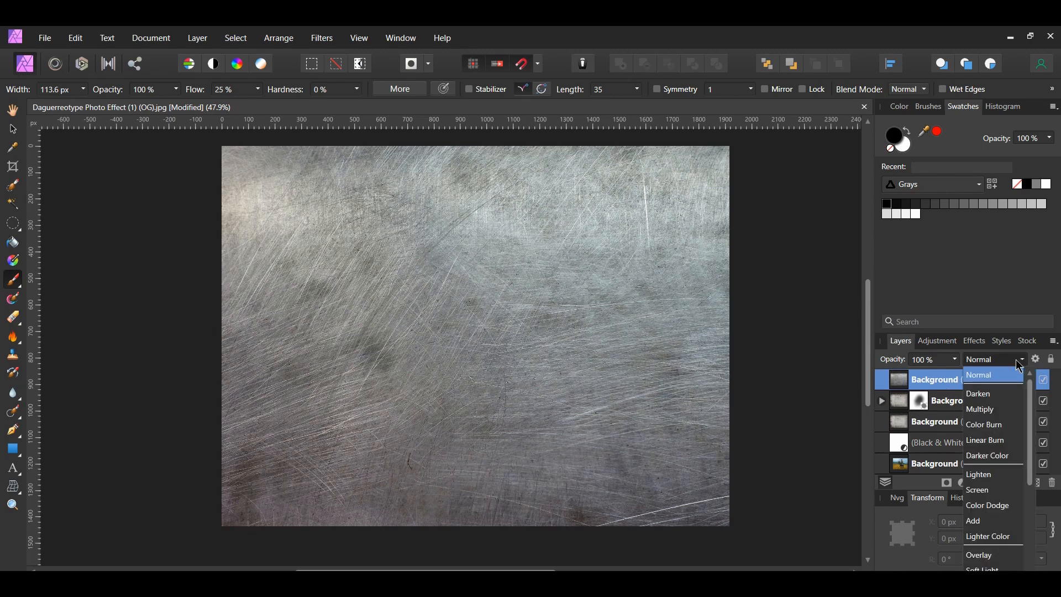
pyautogui.click(977, 490)
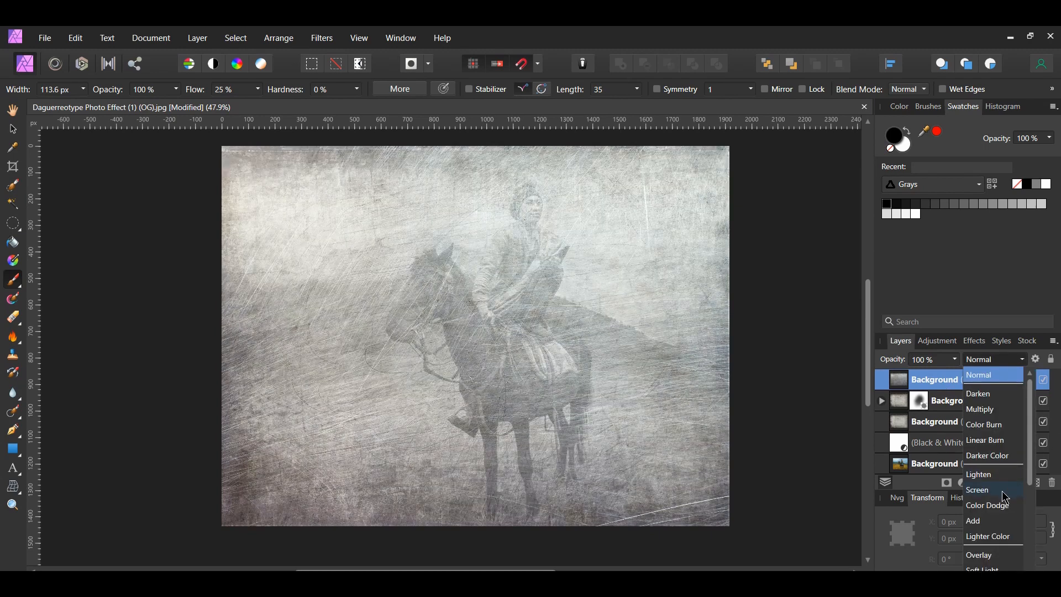
pyautogui.click(977, 490)
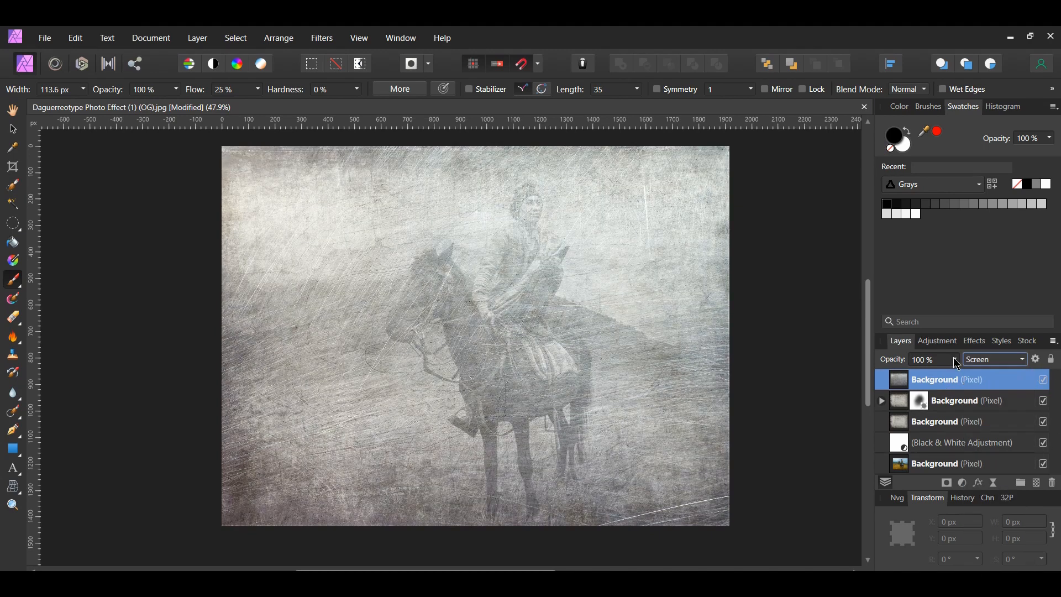
pyautogui.moveTo(951, 360); pyautogui.dragTo(897, 376)
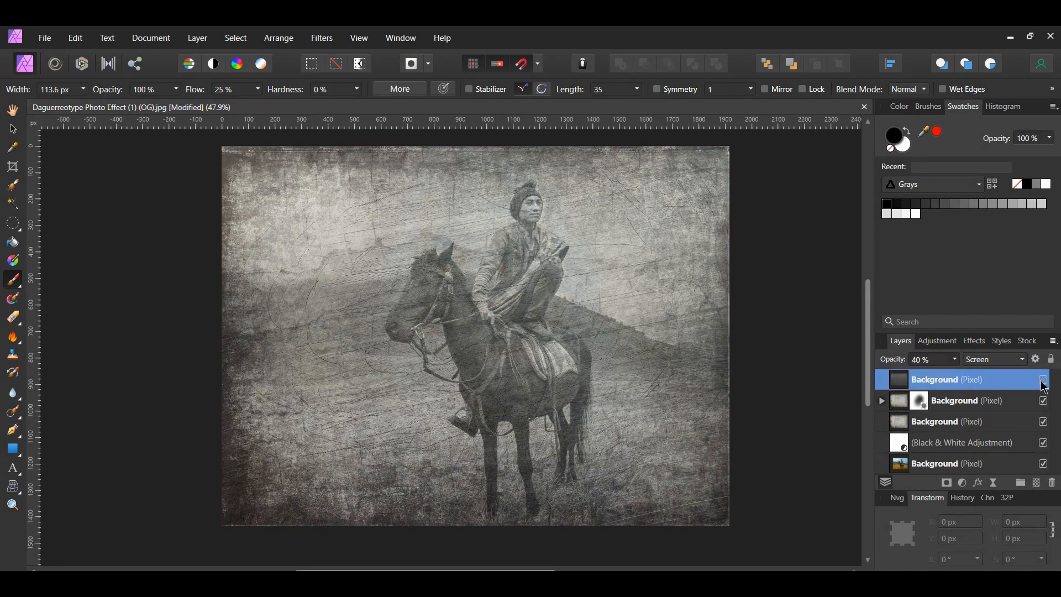
pyautogui.click(1043, 381)
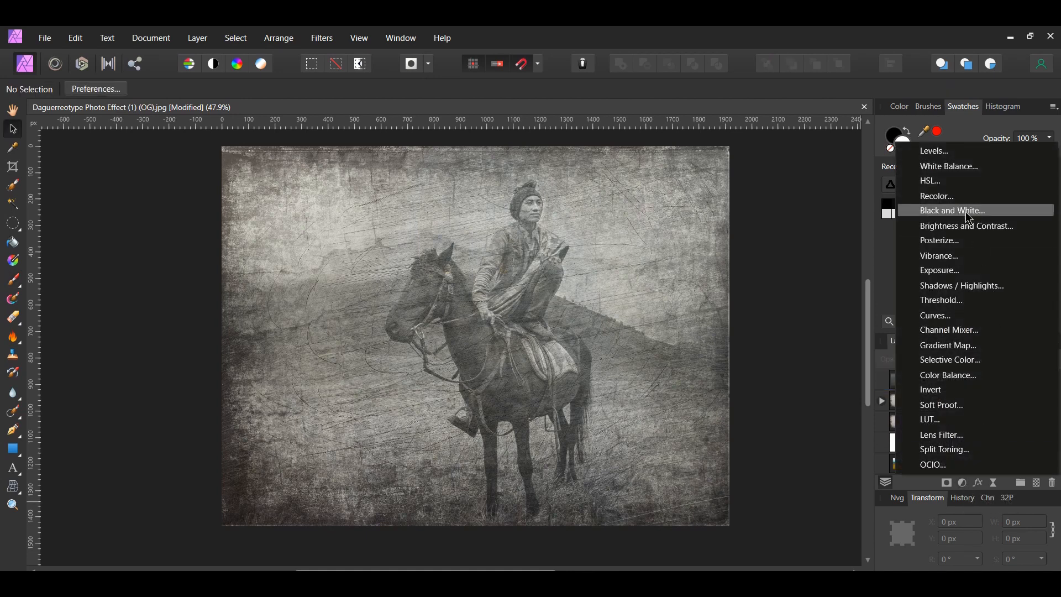
# - Add a Recolor adjustment on top with hue 37.7° and lowered saturation for a muted sepia
pyautogui.click(938, 196)
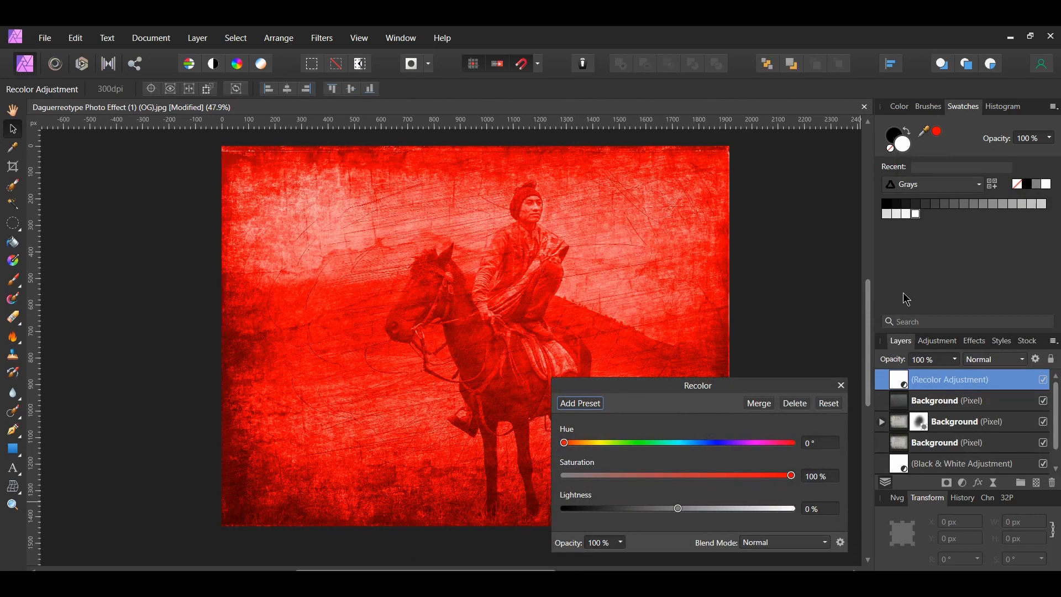
pyautogui.moveTo(585, 454)
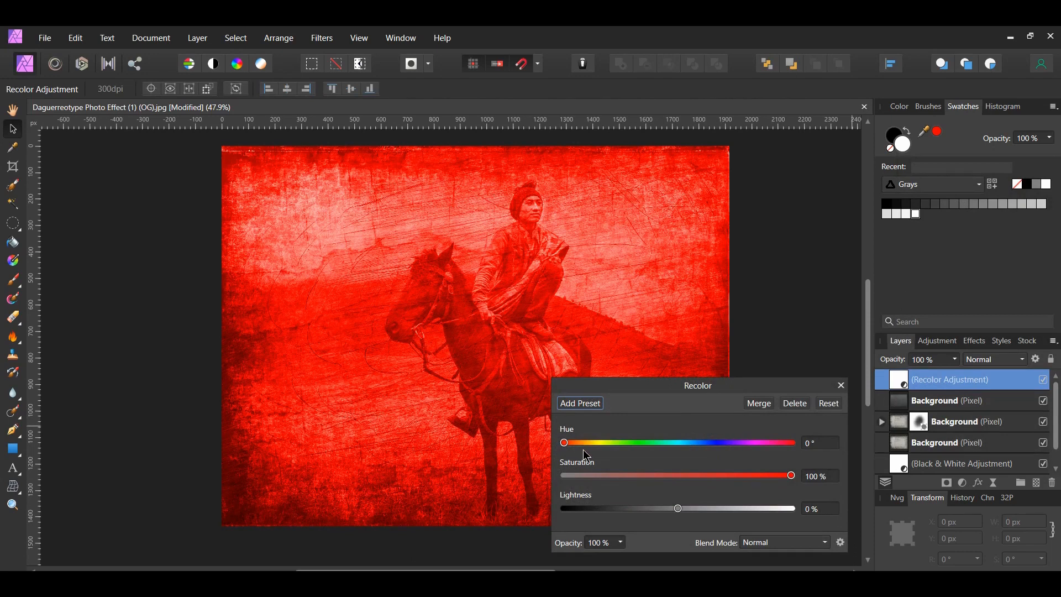
pyautogui.moveTo(595, 454)
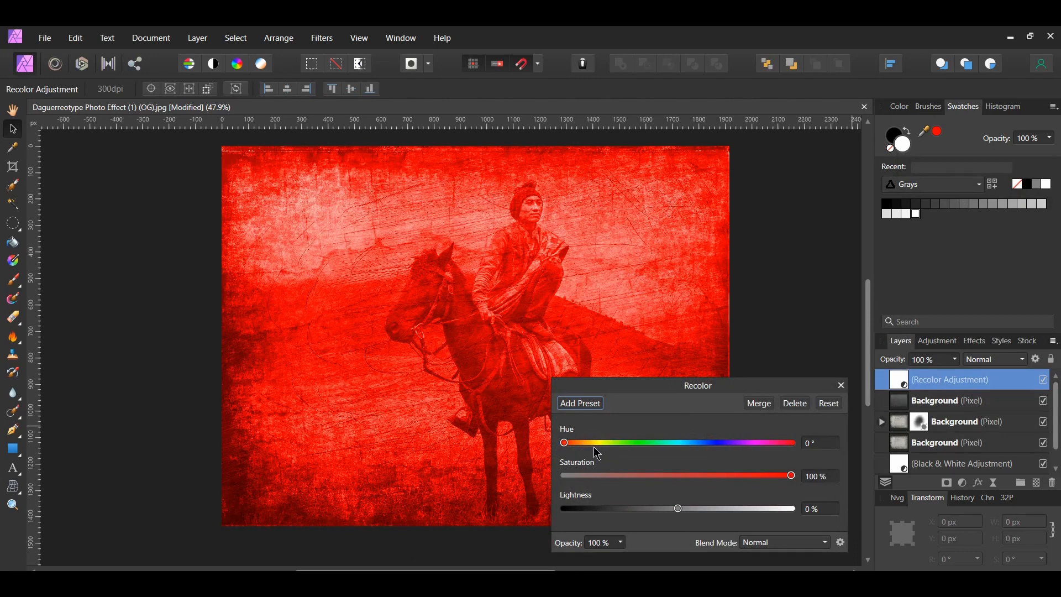
pyautogui.click(820, 442)
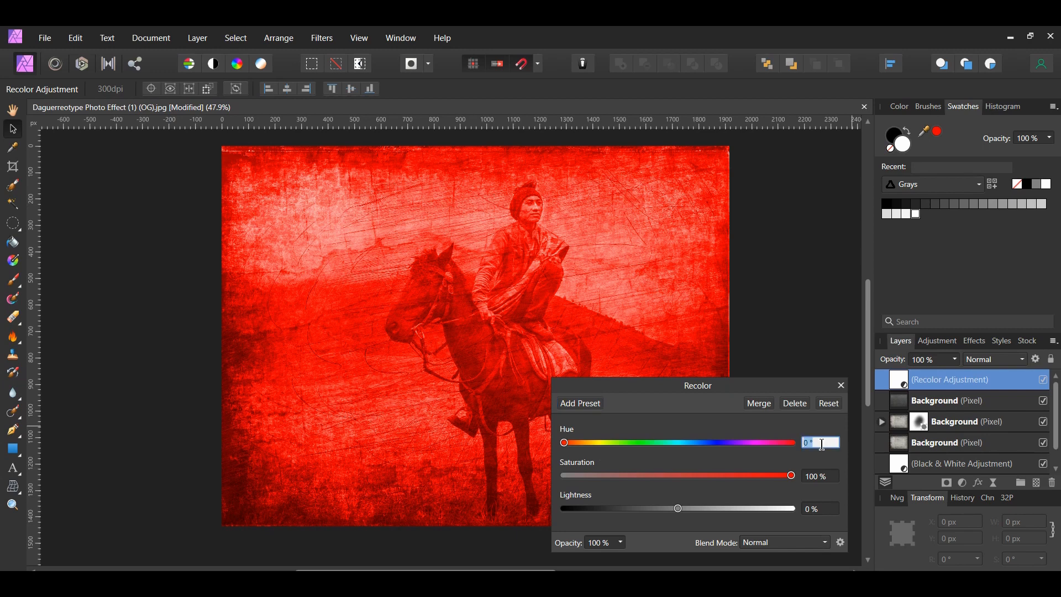
pyautogui.moveTo(565, 443); pyautogui.dragTo(588, 442)
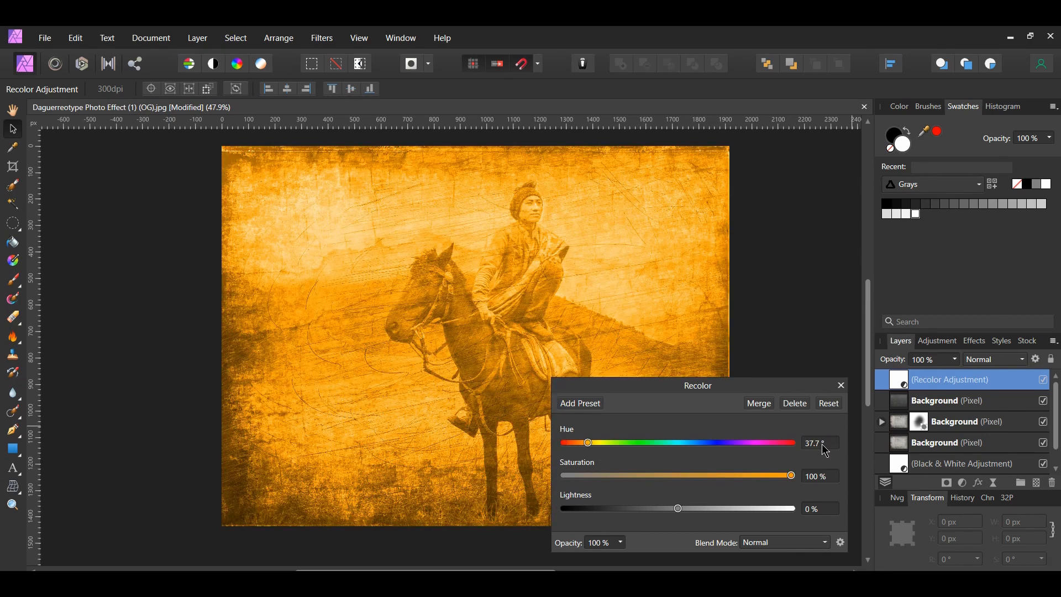
pyautogui.click(820, 476)
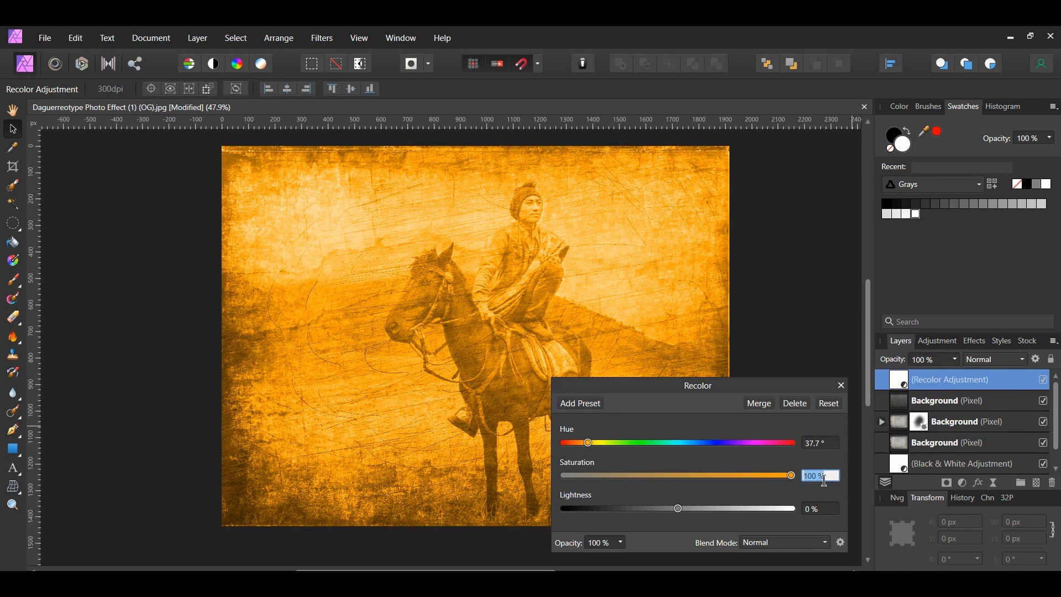
pyautogui.moveTo(790, 476); pyautogui.dragTo(665, 475)
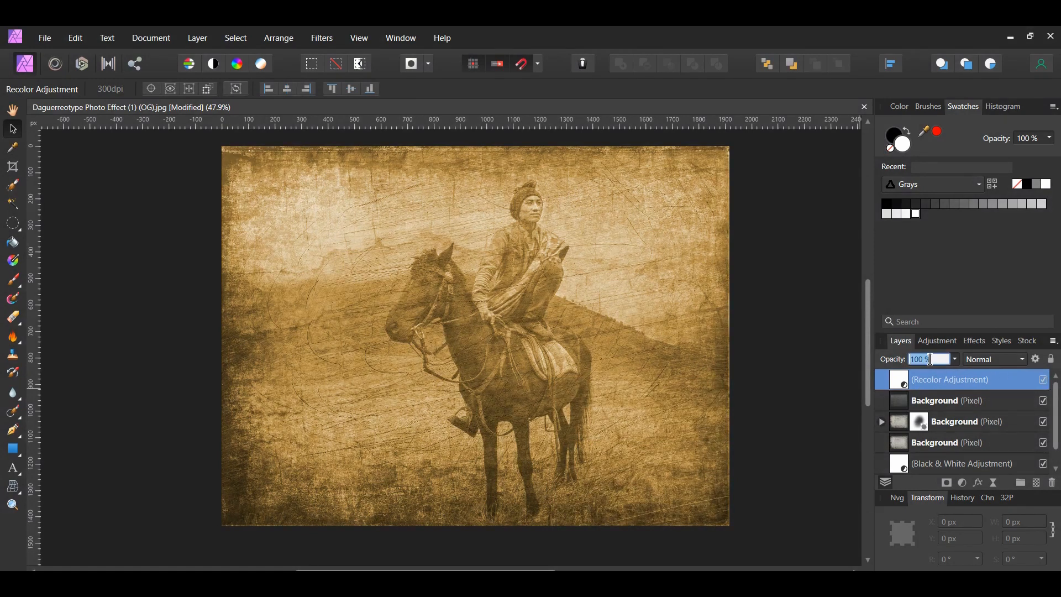
# - Lower the Recolor opacity to 88%, then hide it to compare the untinted image
pyautogui.write('88 %')
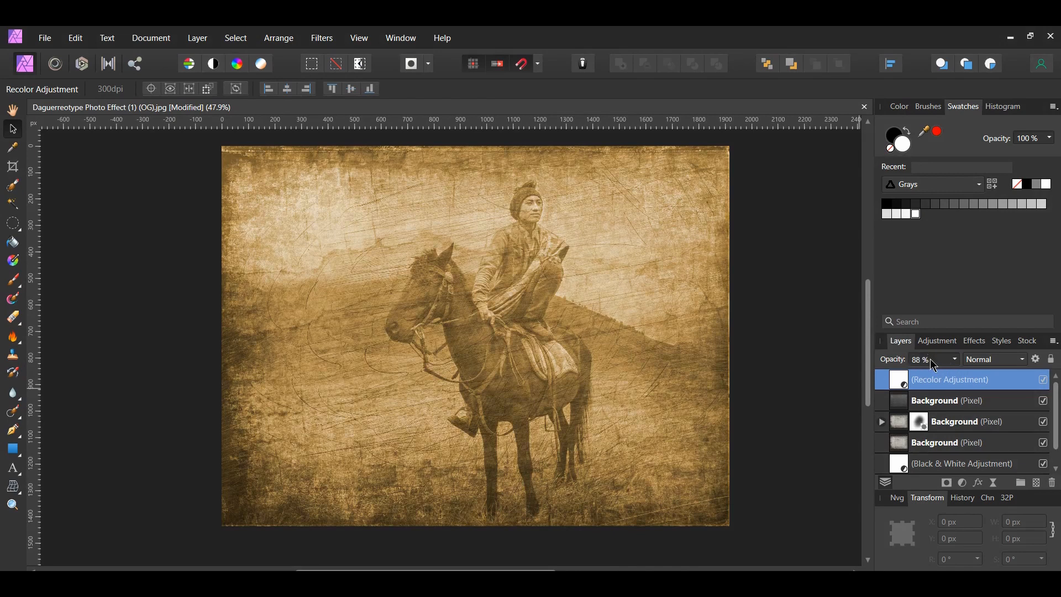
pyautogui.click(1043, 379)
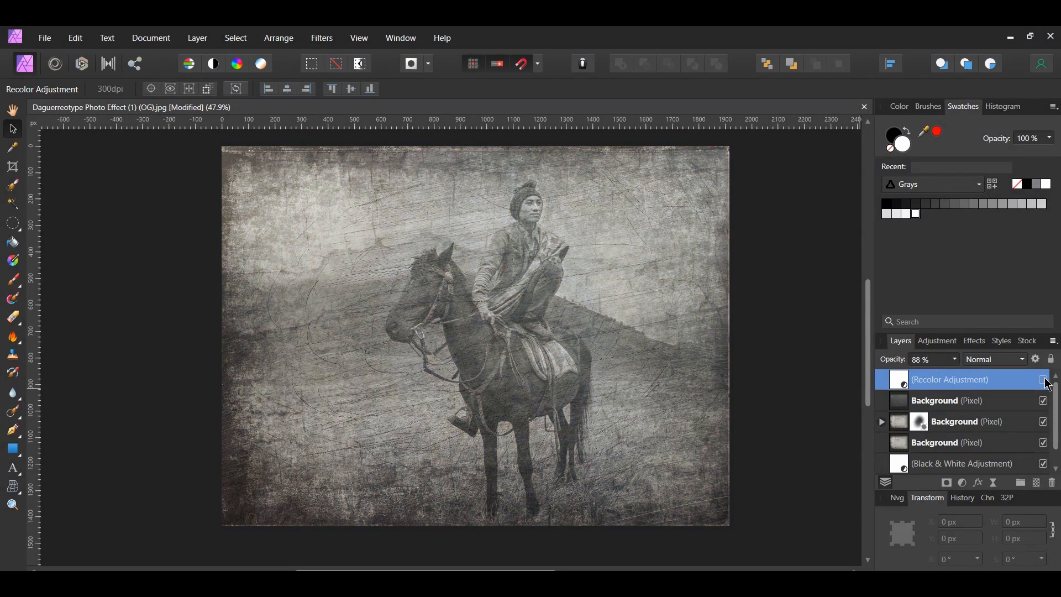